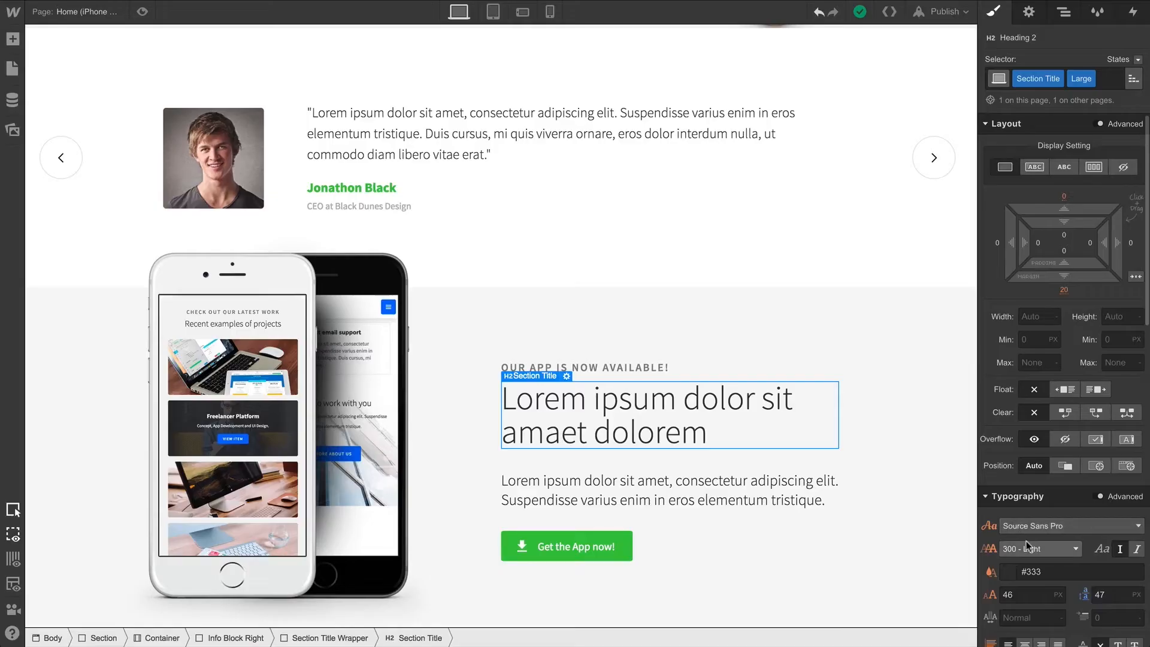
Select the hero heading 'Impress your clients with this amazing iPhone App.' to edit its typography
click(1040, 549)
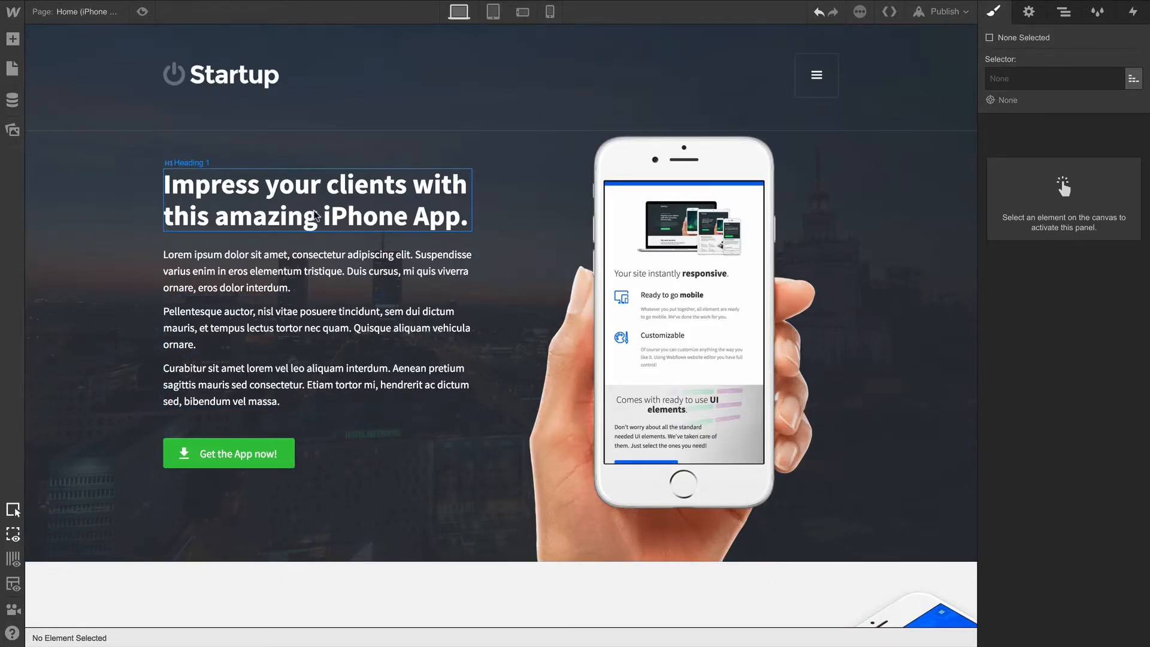
click(315, 204)
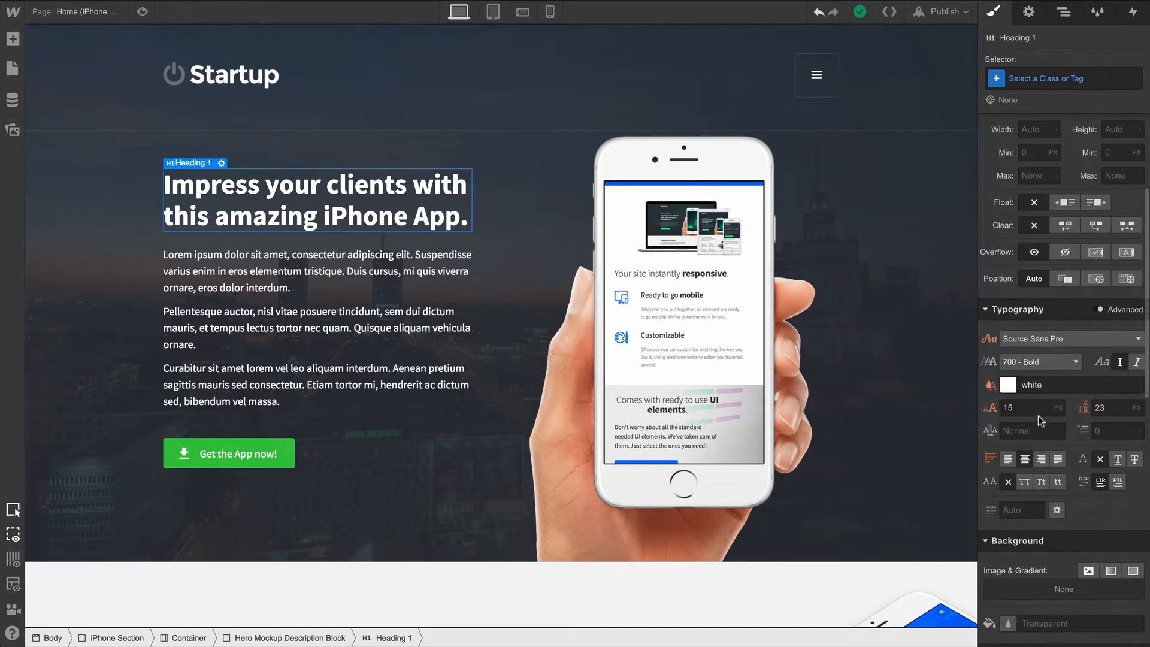
Try Open Sans on the Heading class, then settle on PT Sans as its font
click(1071, 338)
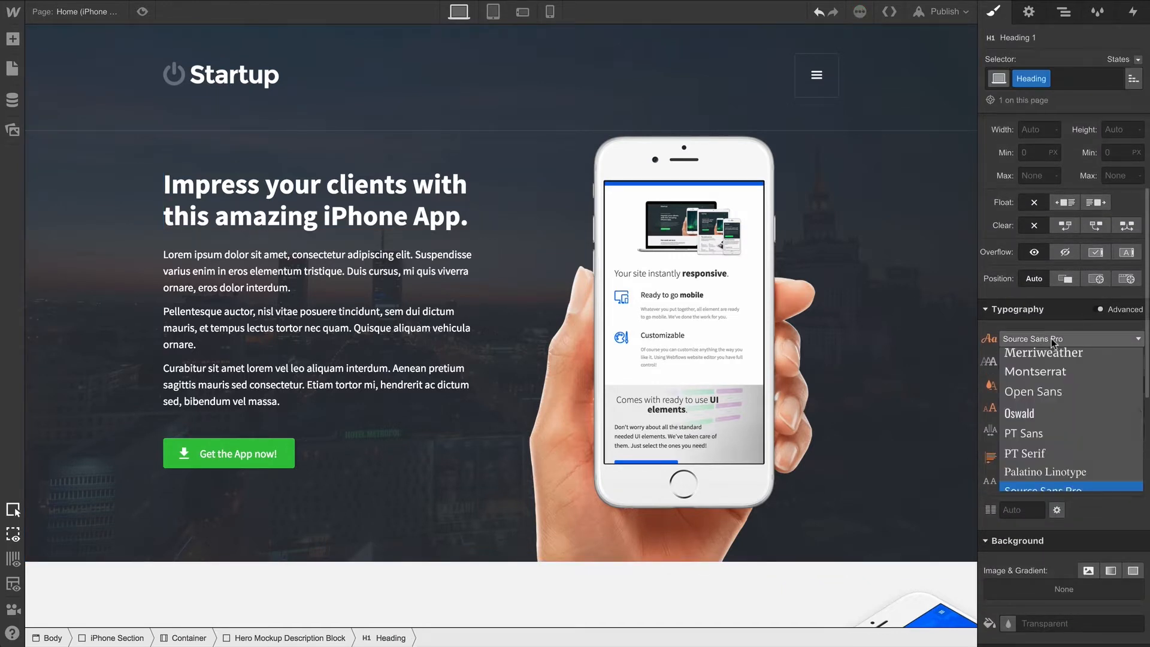
click(1033, 391)
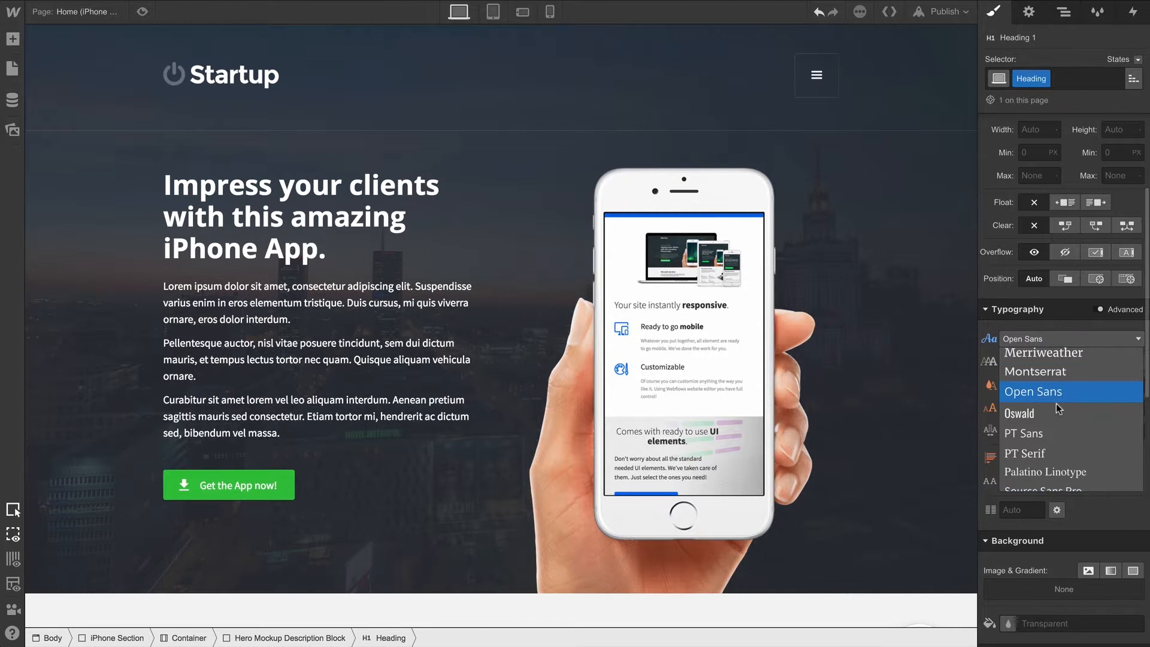
click(1024, 434)
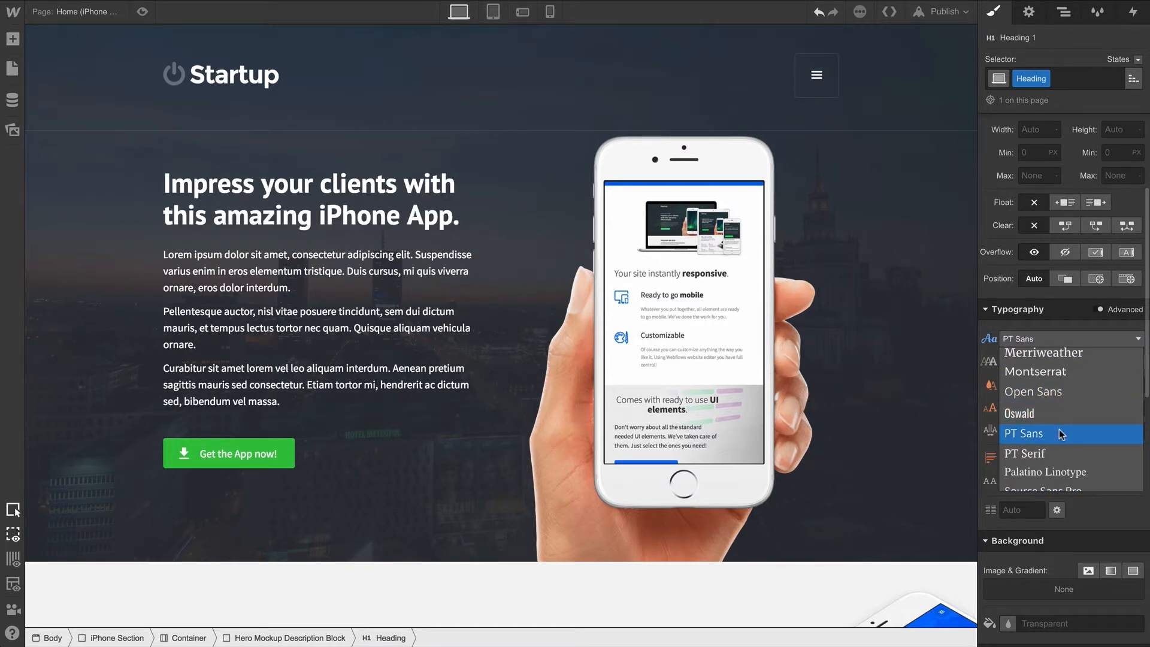
click(1023, 434)
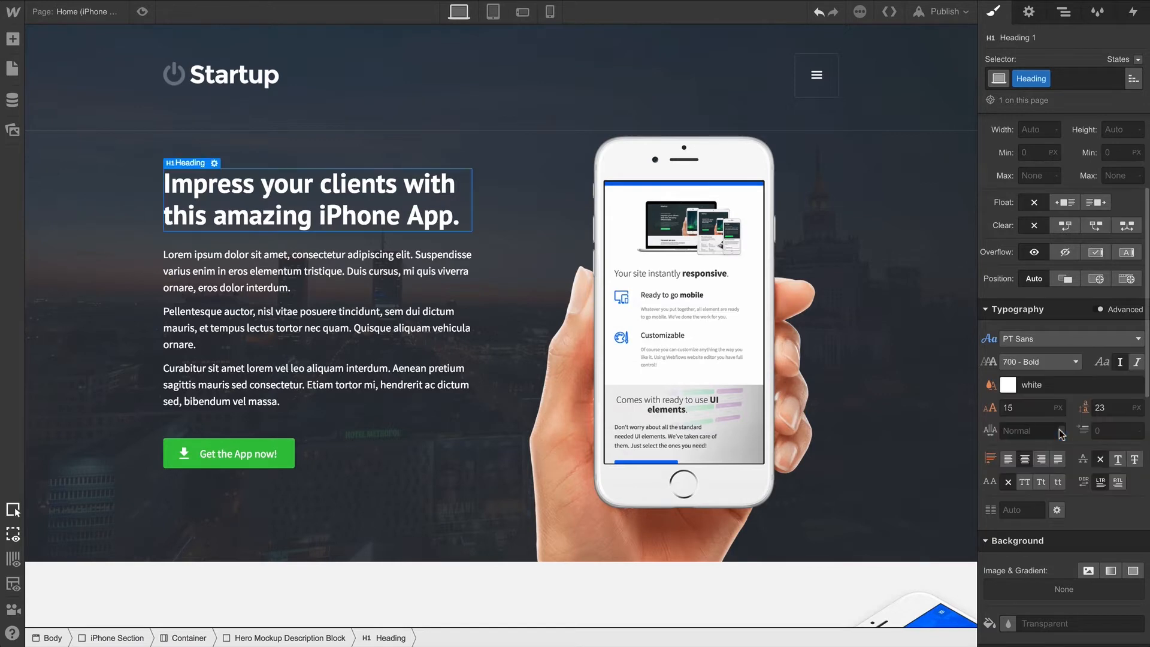
click(10, 12)
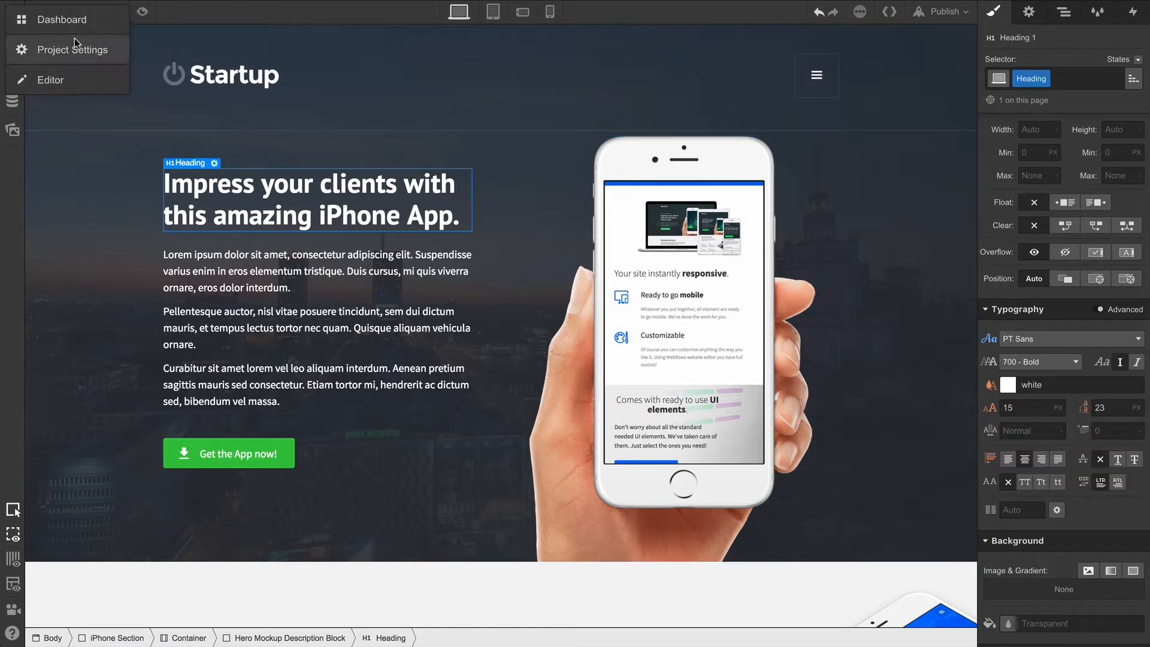
Check Project Settings > Fonts, where Source Sans Pro is the only Google font, then return to the Designer
click(67, 51)
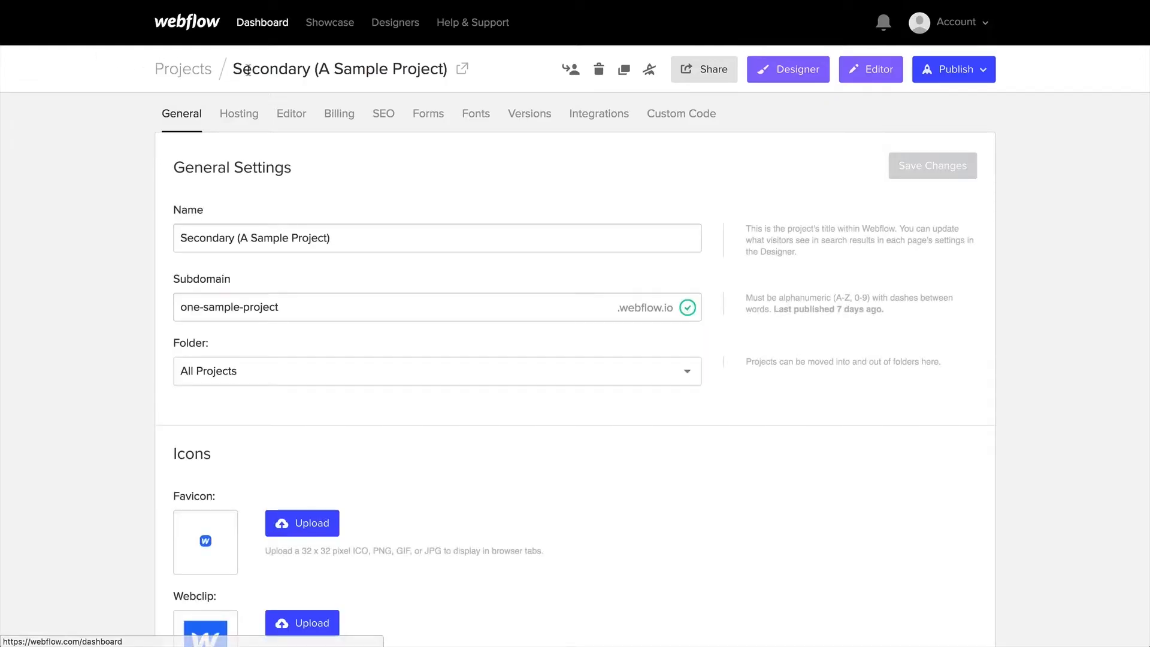
click(476, 114)
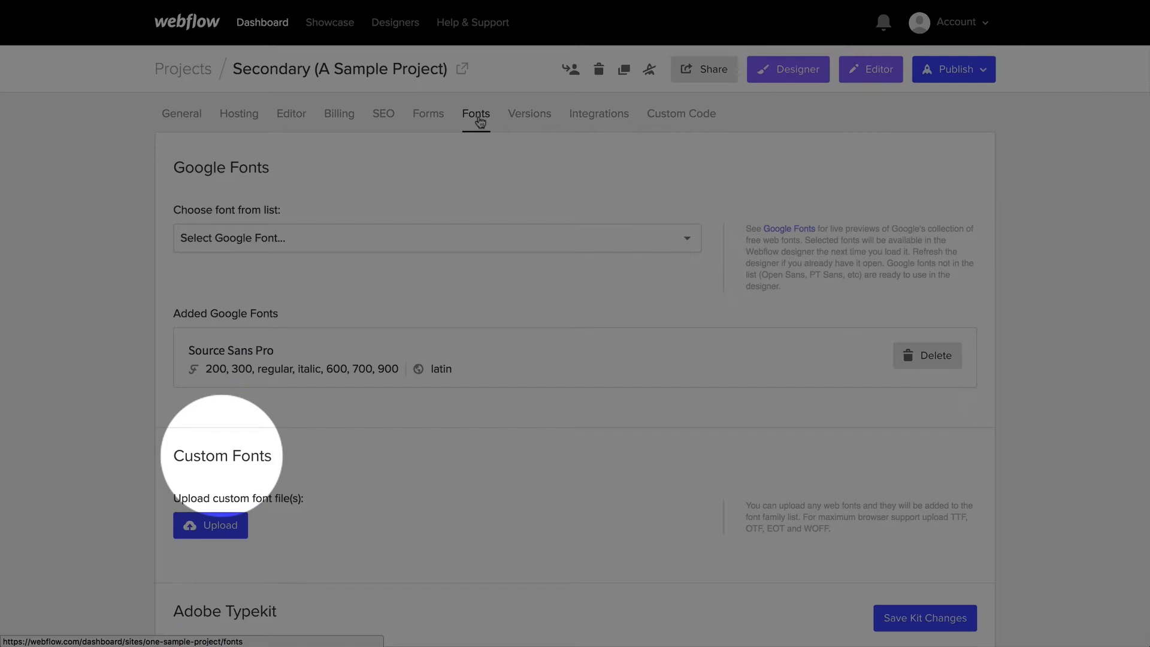
click(788, 70)
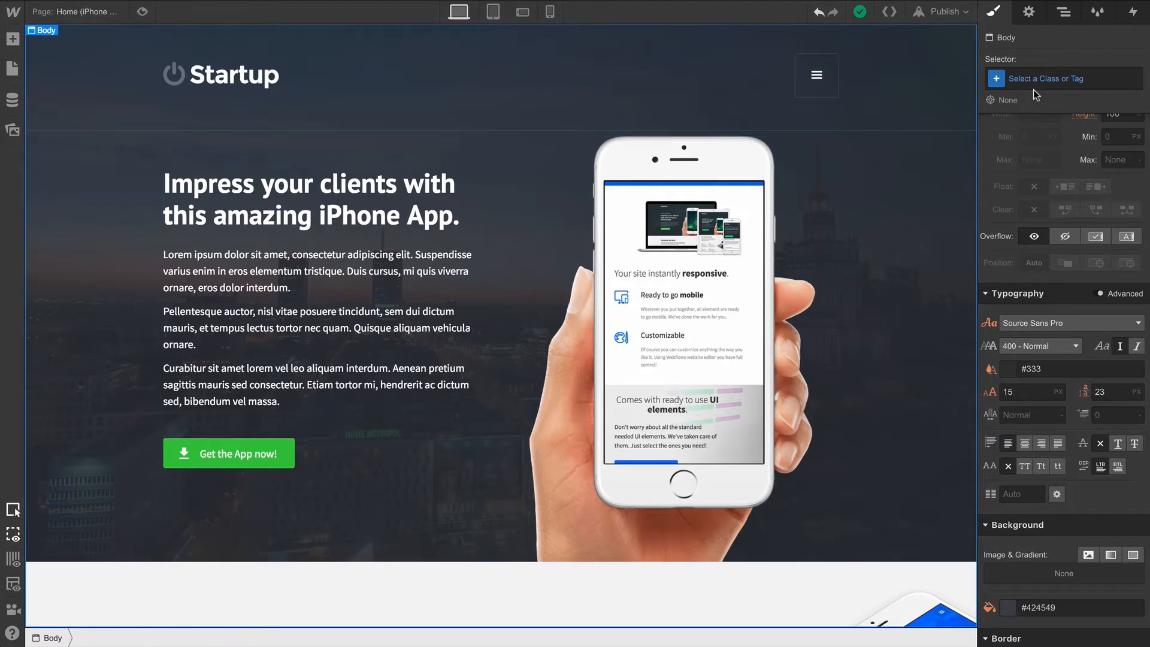
Target the Body (All Pages) style and set its font to Open Sans after previewing a serif
click(1064, 79)
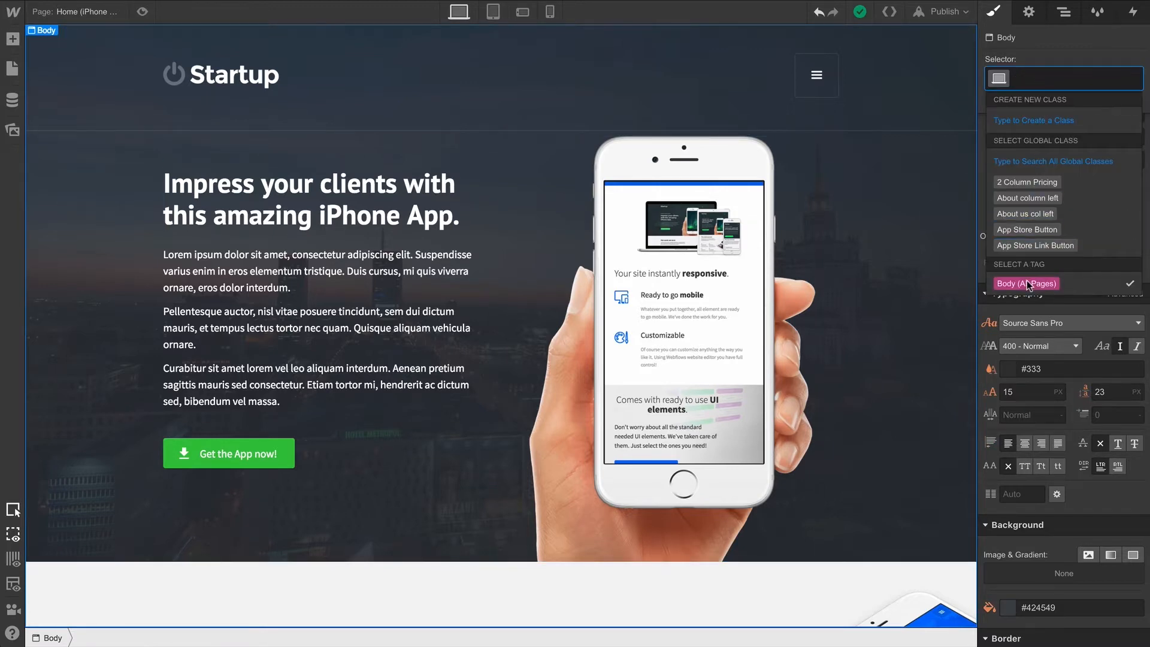
click(1071, 323)
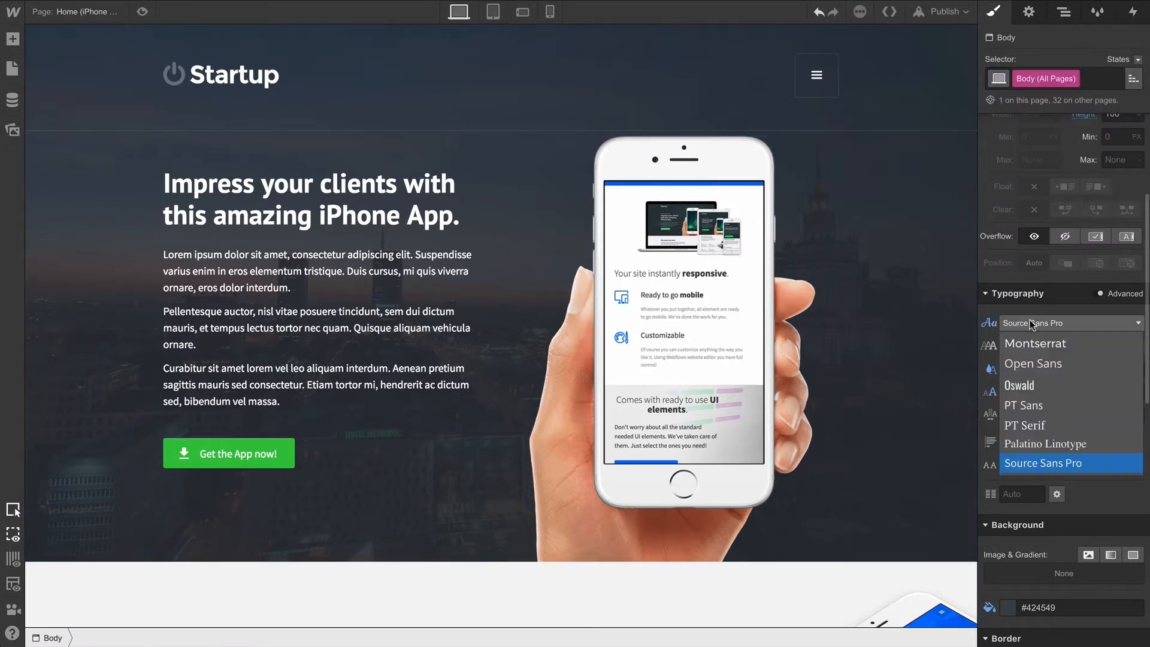
click(1024, 426)
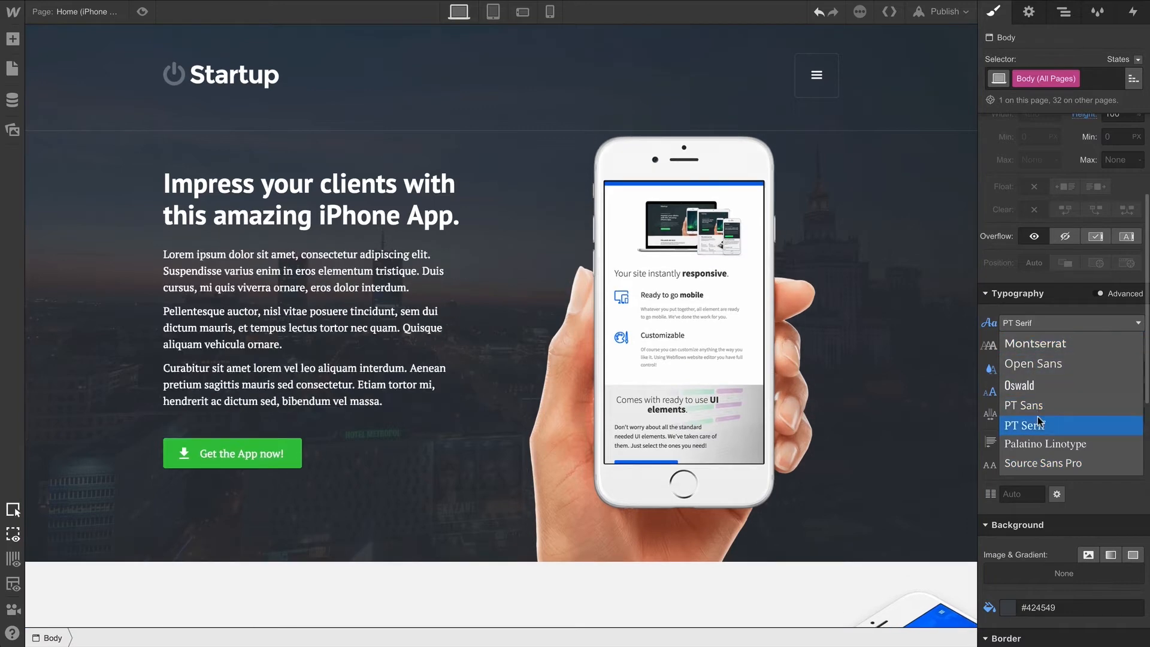
click(1032, 363)
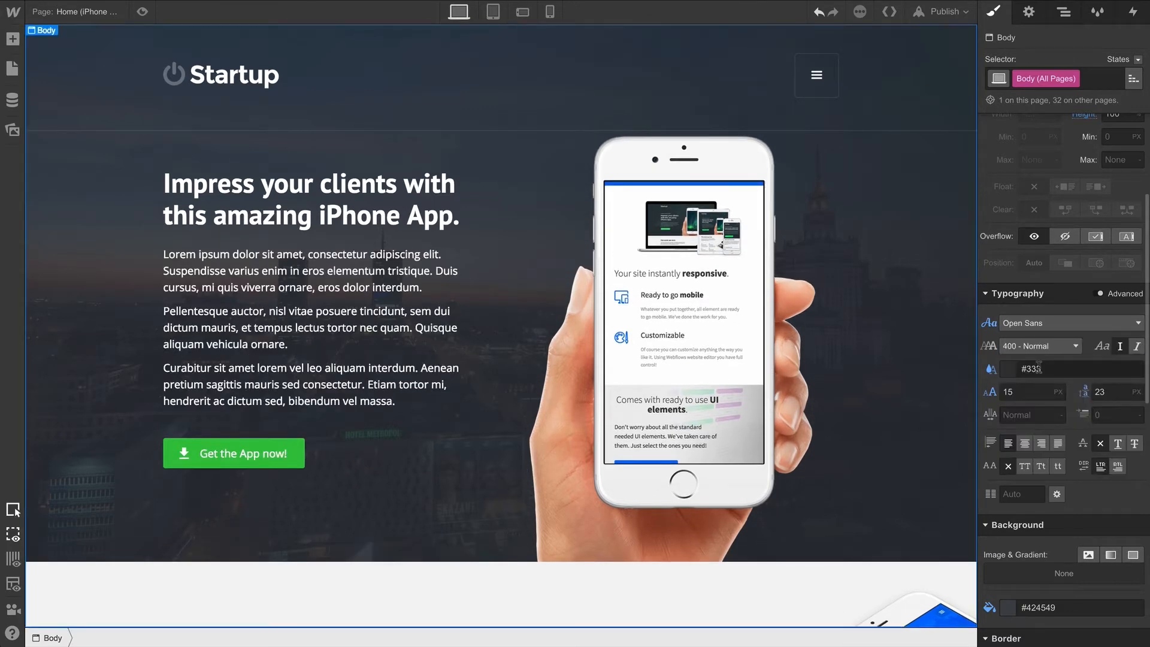
click(308, 204)
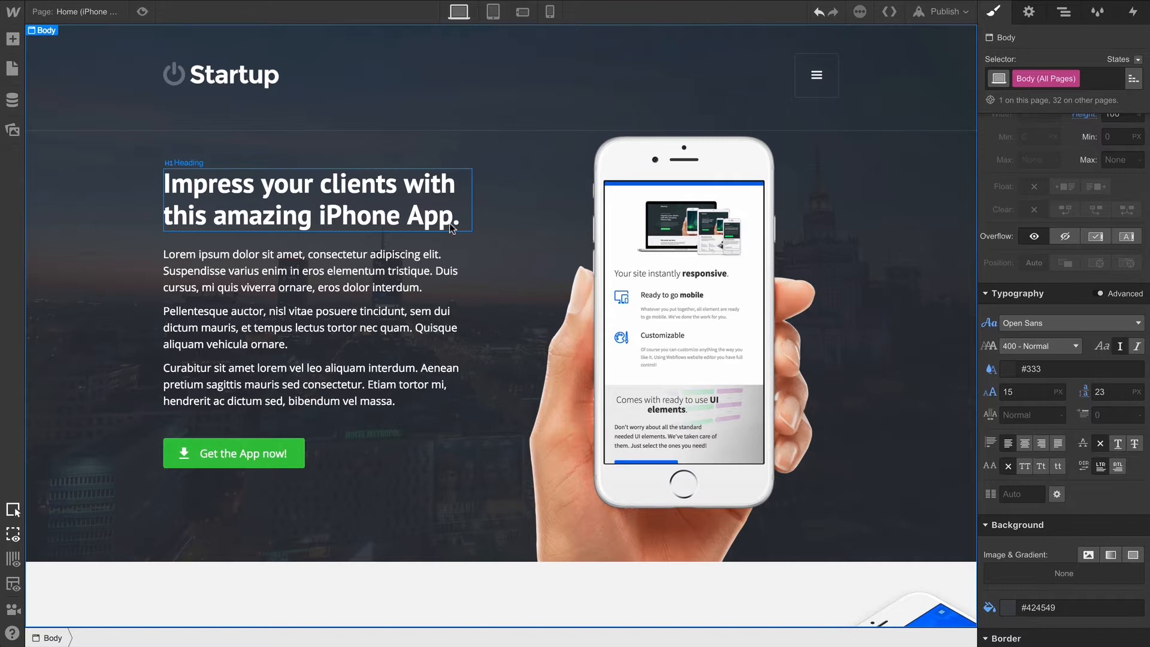
Remove the hero heading's own PT Sans font so it inherits Open Sans from Body
click(308, 199)
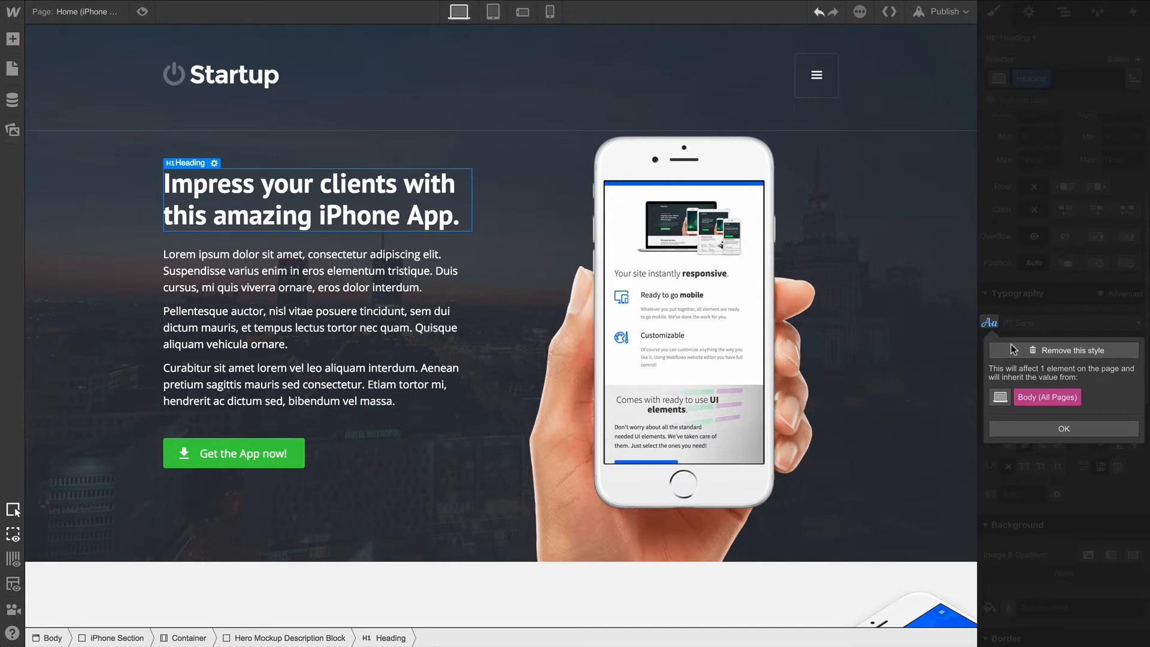
click(1064, 427)
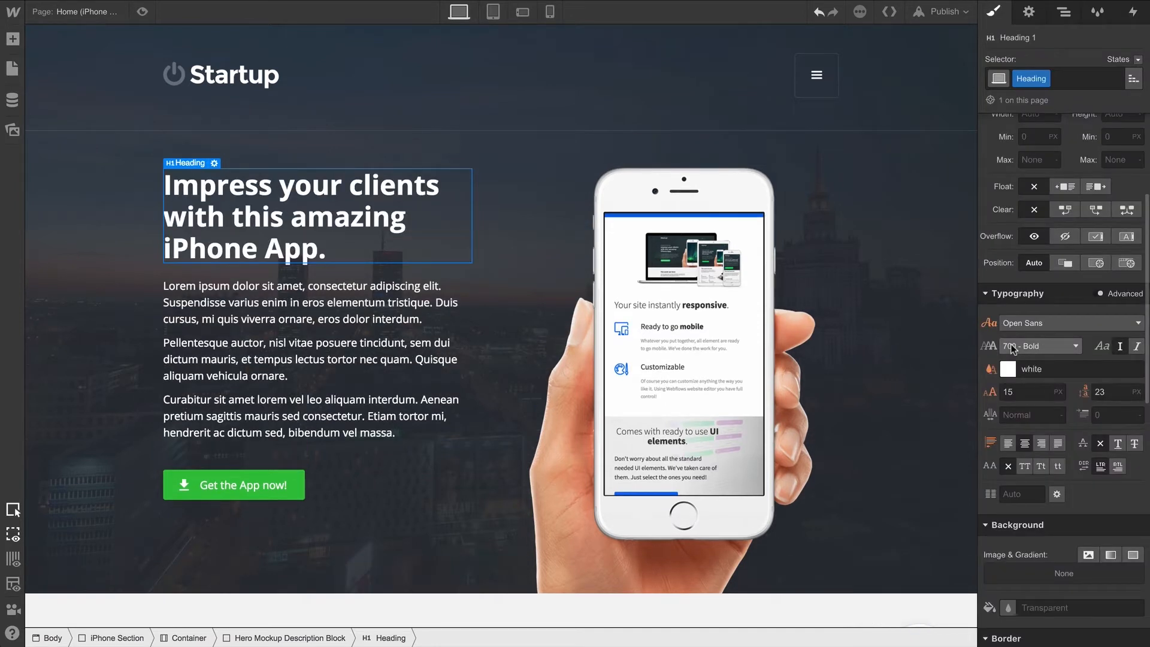
click(990, 323)
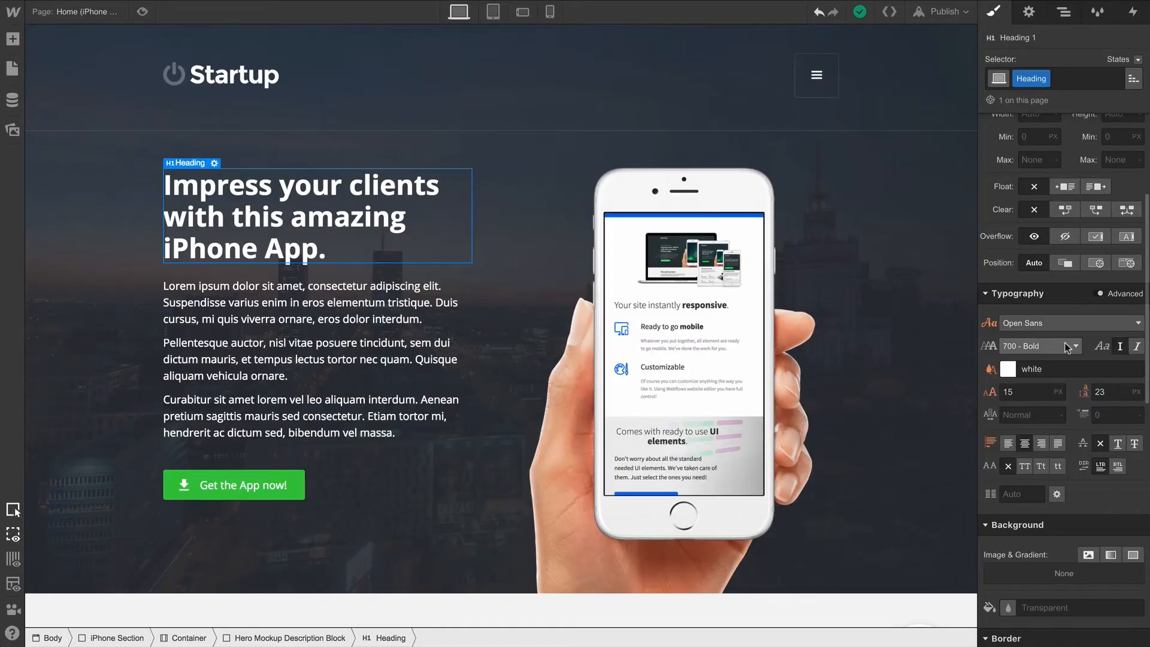
Preview Extra Light and Normal weights on the heading, then set it to 700 - Bold
click(1040, 345)
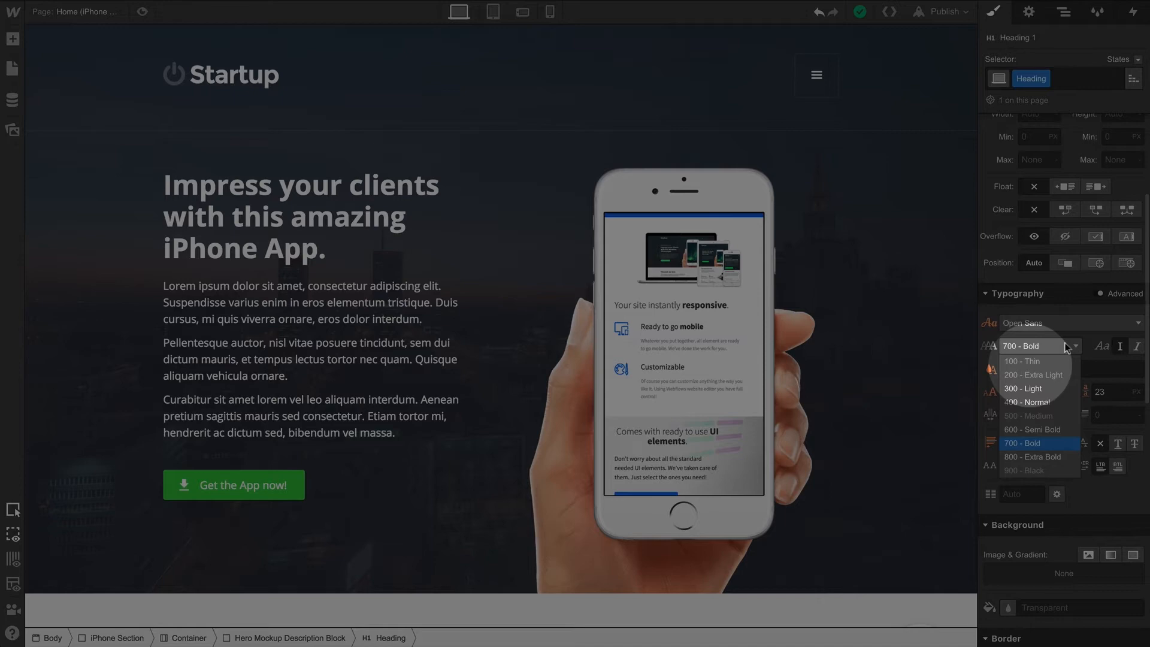
click(1032, 374)
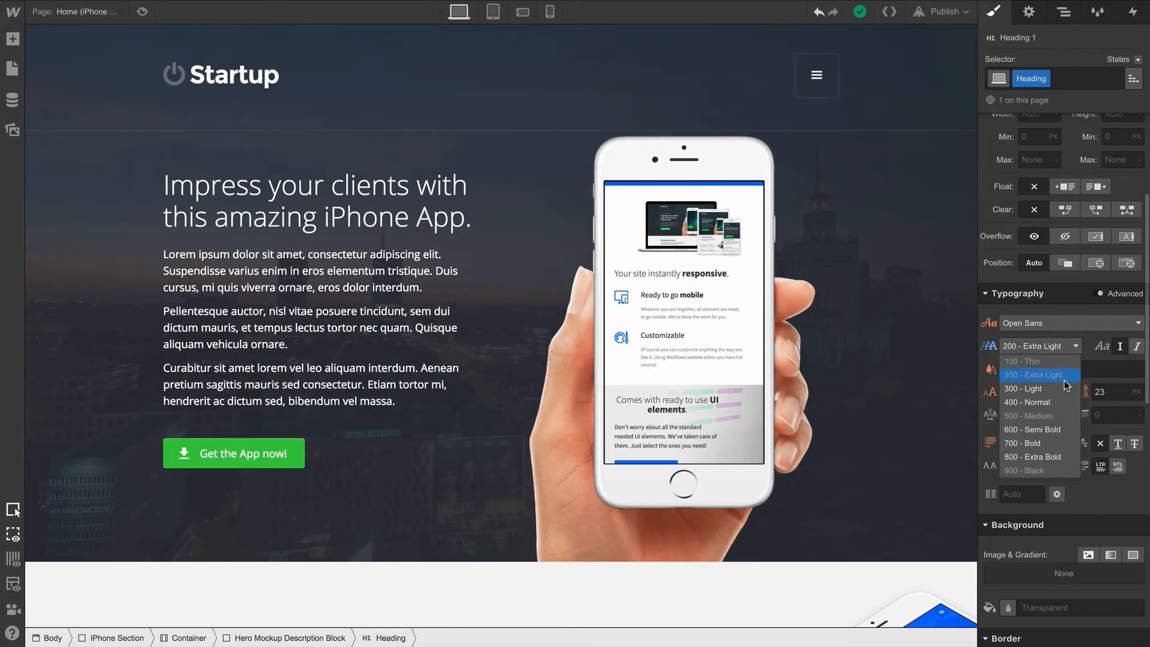
click(1027, 403)
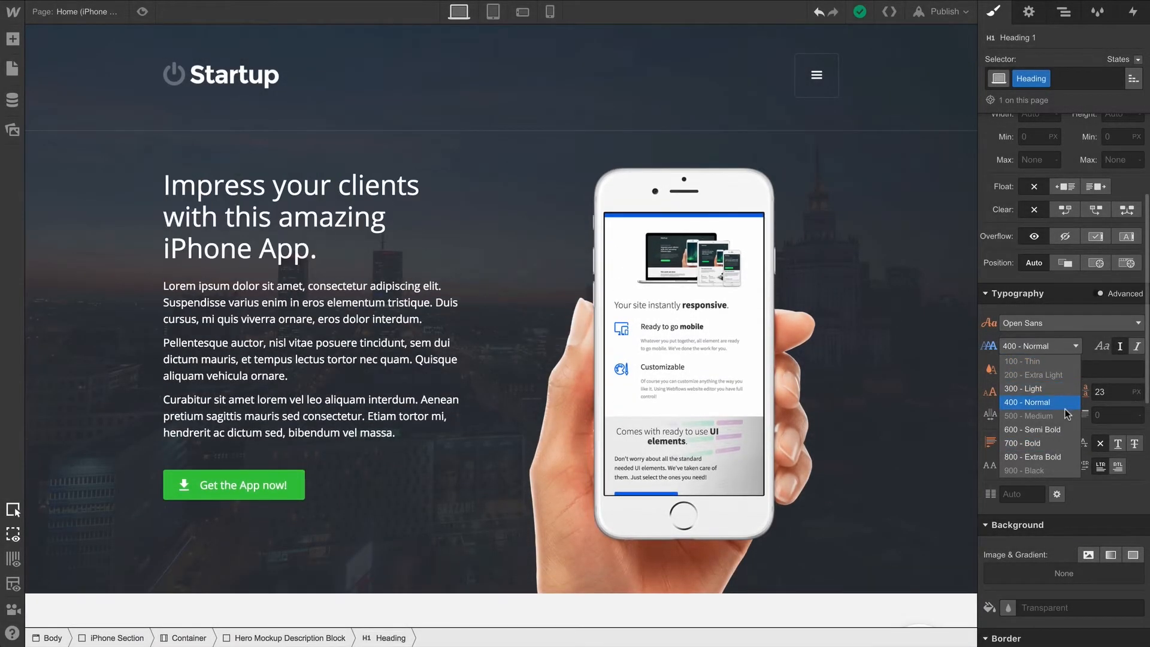
click(1022, 443)
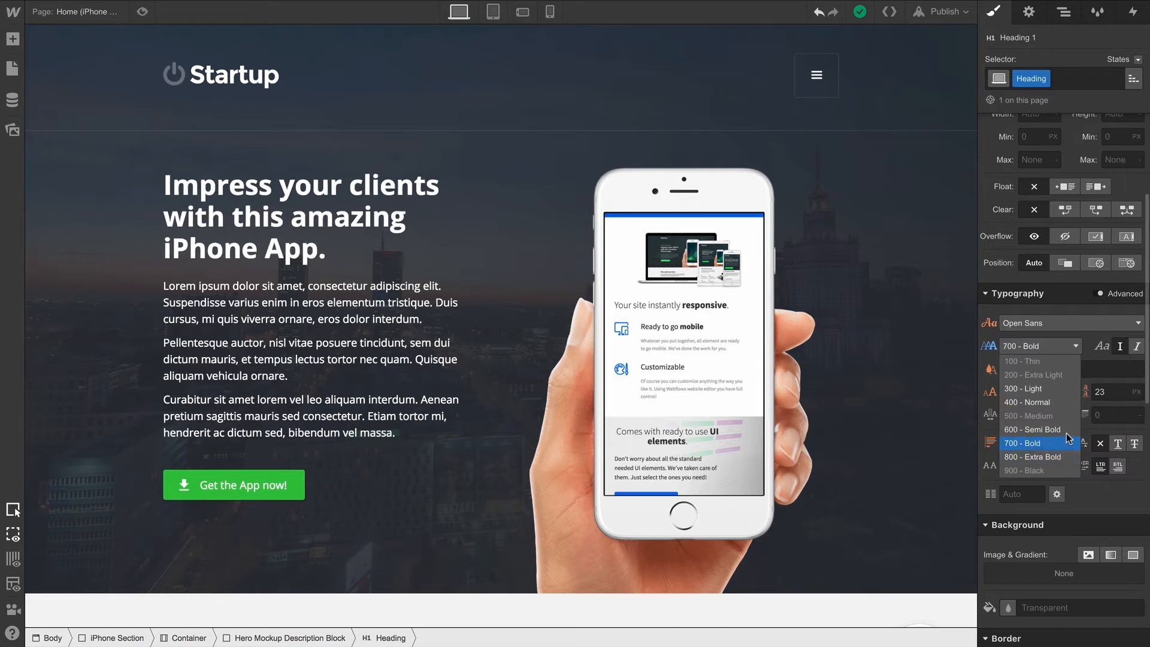
click(1033, 429)
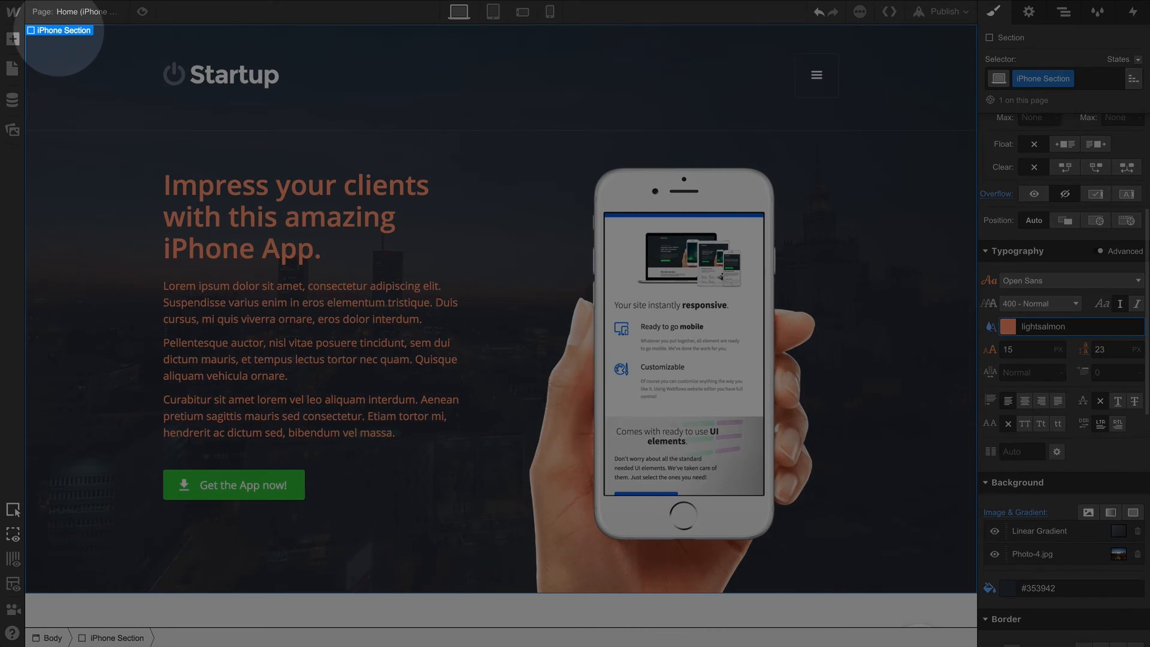
Set the iPhone Section's text color back to white after lightsalmon, then select the heading
click(1005, 326)
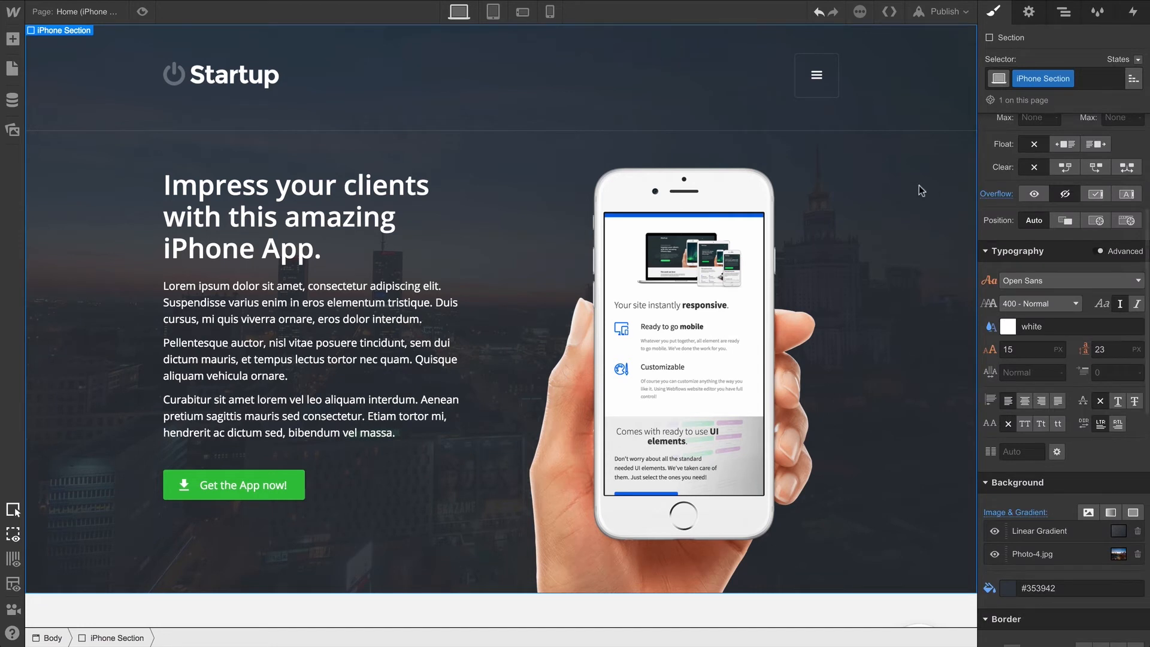
click(296, 216)
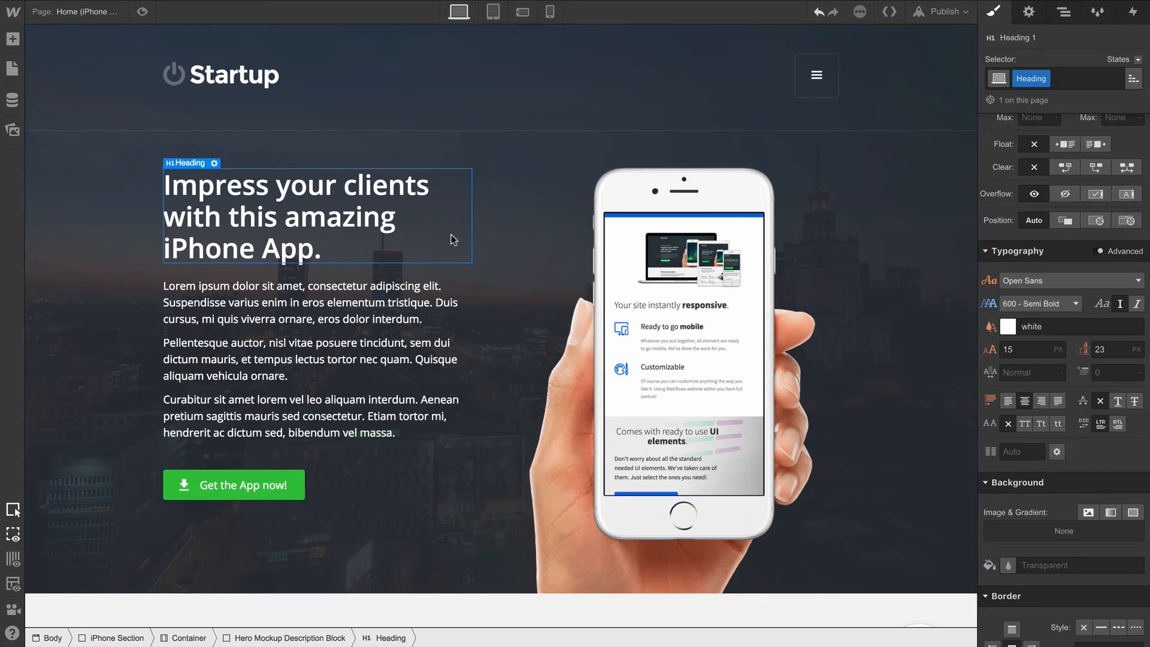
Give the first hero paragraph a Paragraph class sized at 17 px
click(1008, 326)
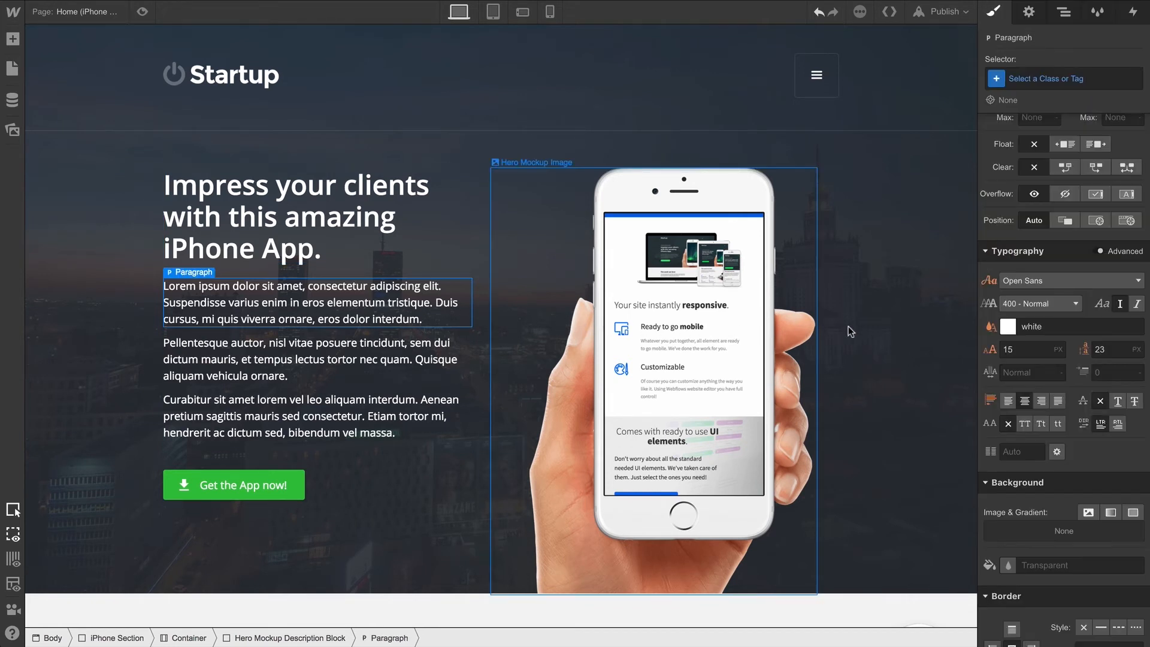
click(990, 326)
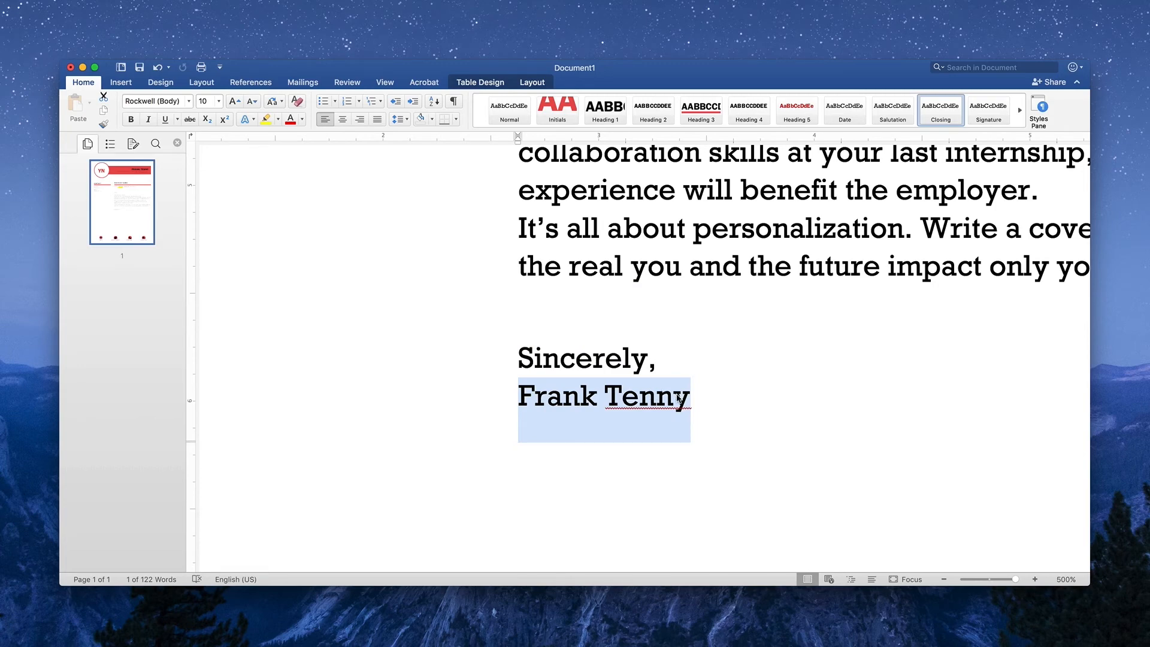
click(264, 119)
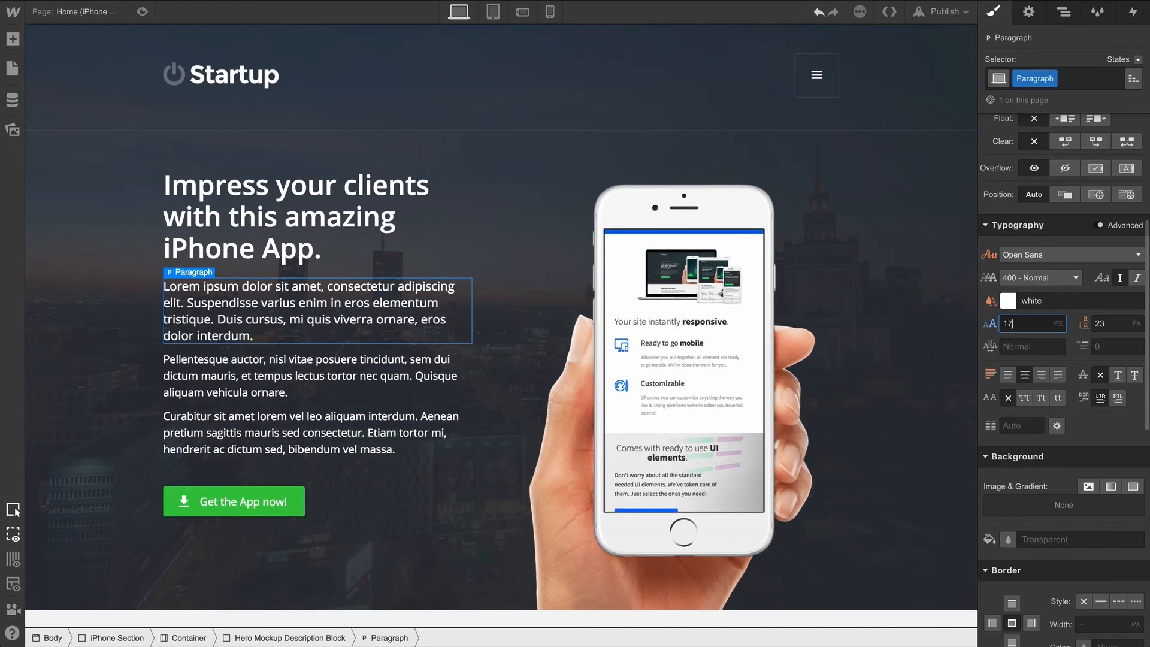
Give the second hero paragraph a Paragraph 2 class at 17 px
click(302, 375)
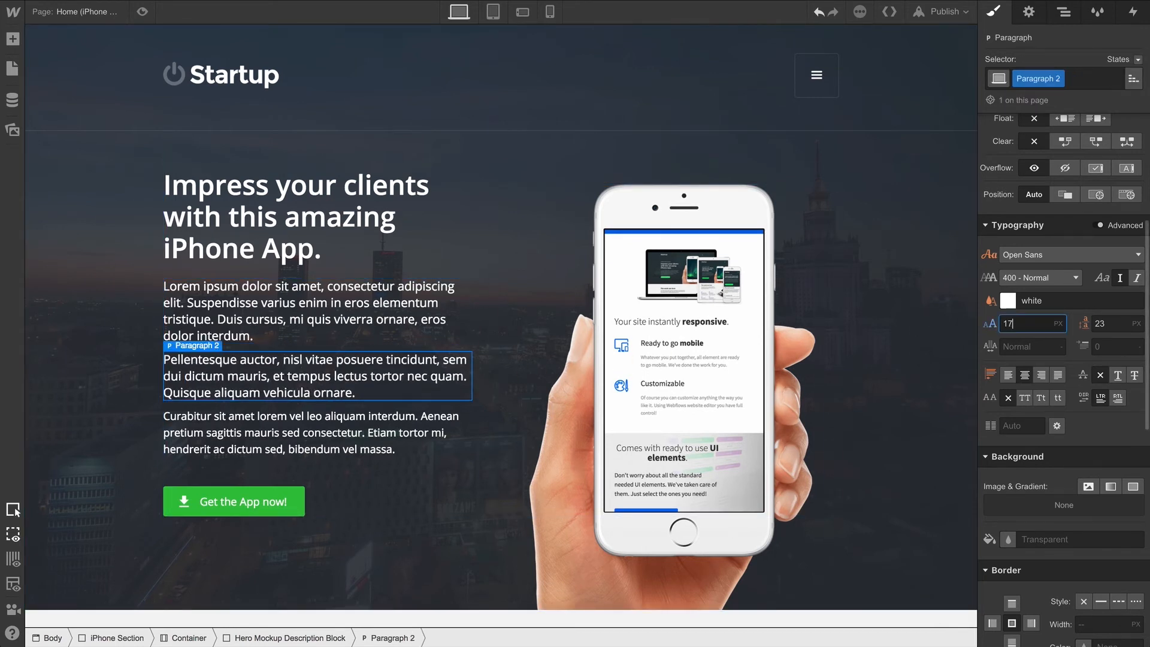
click(315, 433)
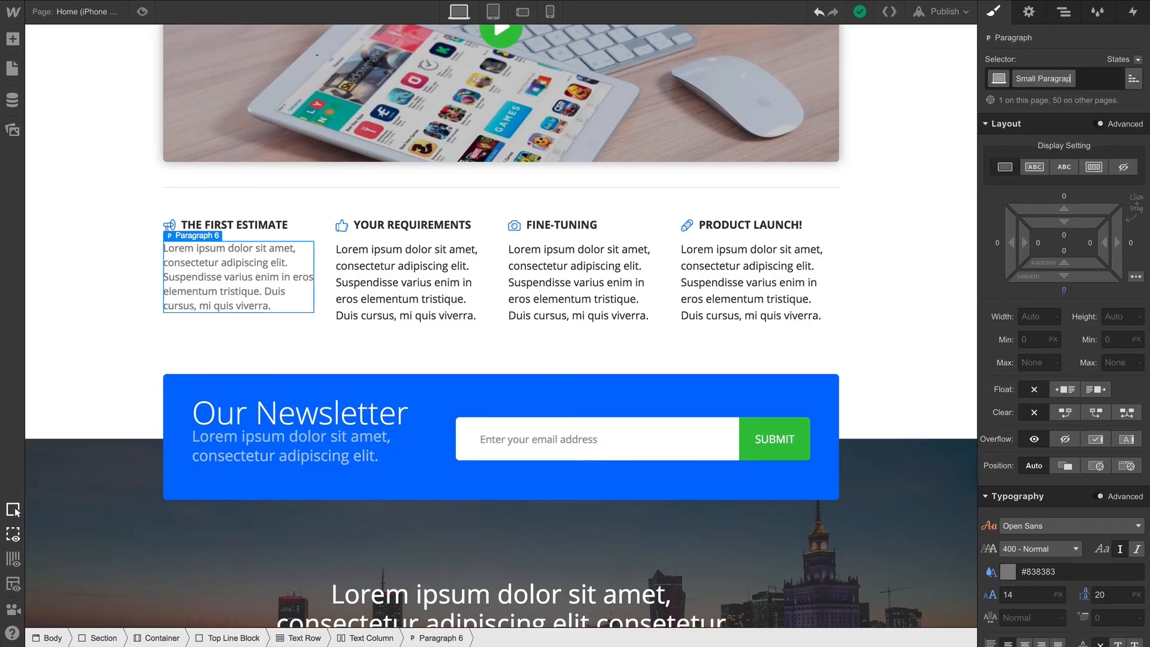
Apply the Small Paragraph class, sized 15 px, to the feature-column paragraphs
click(408, 282)
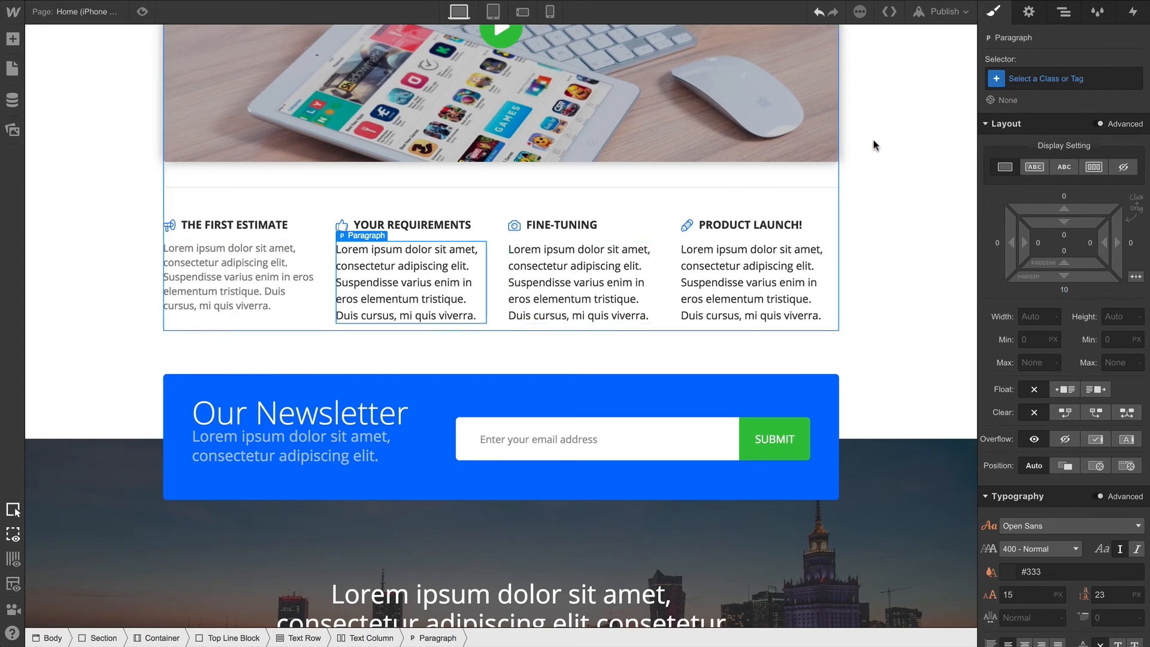
text(small para)
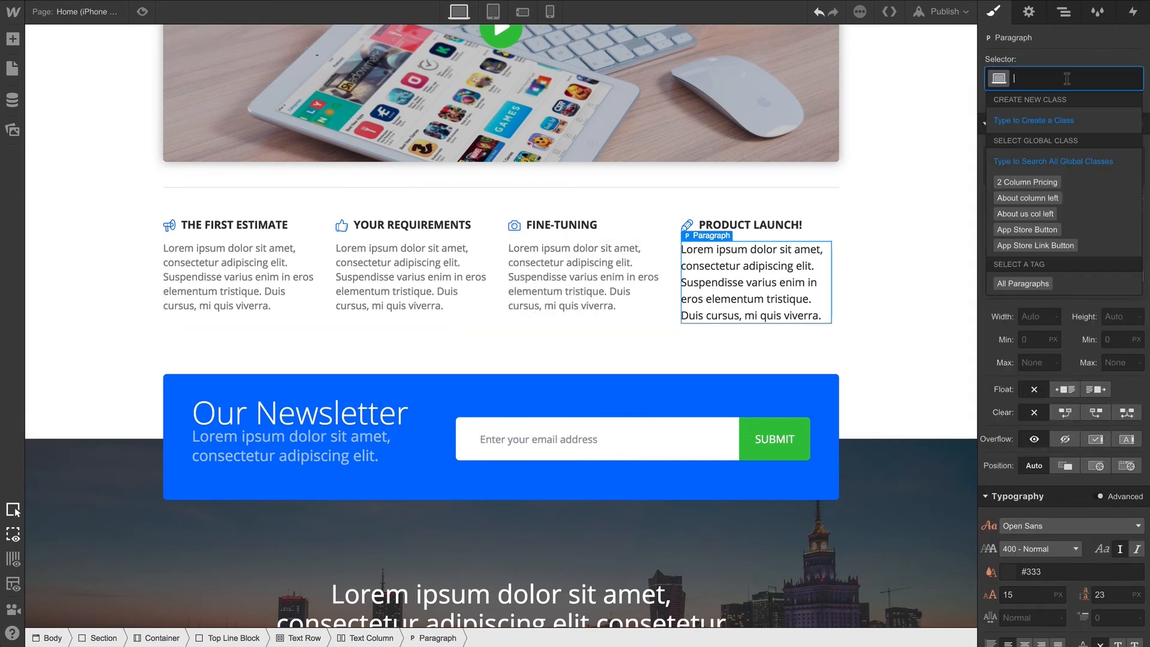
text(small paragraph)
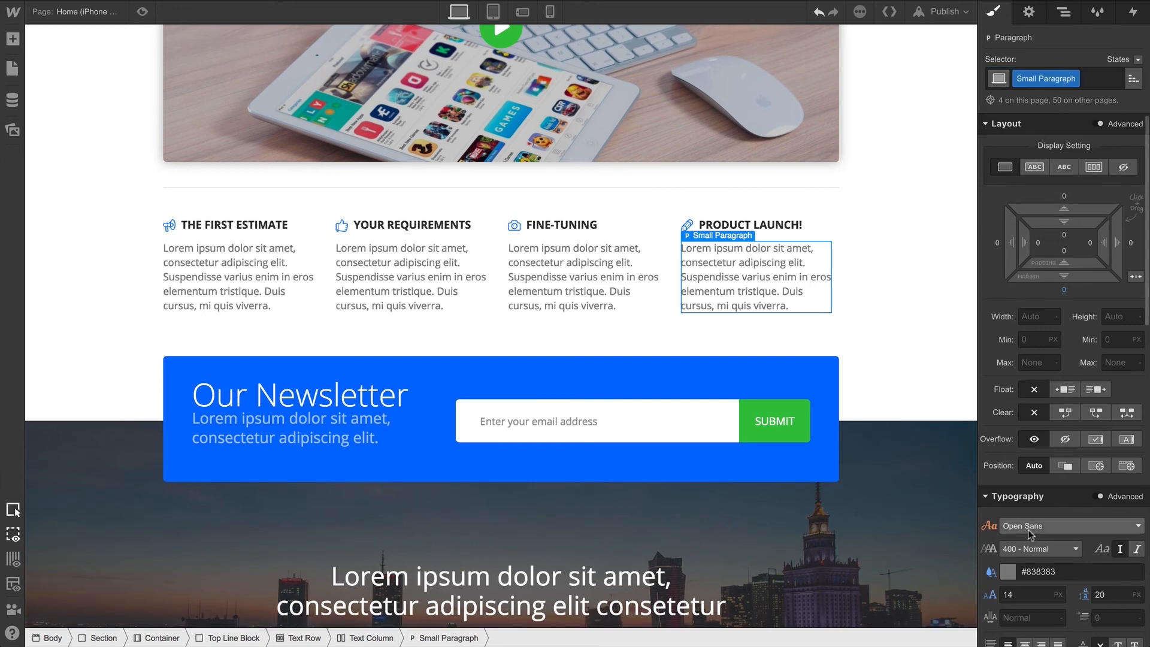
text(15)
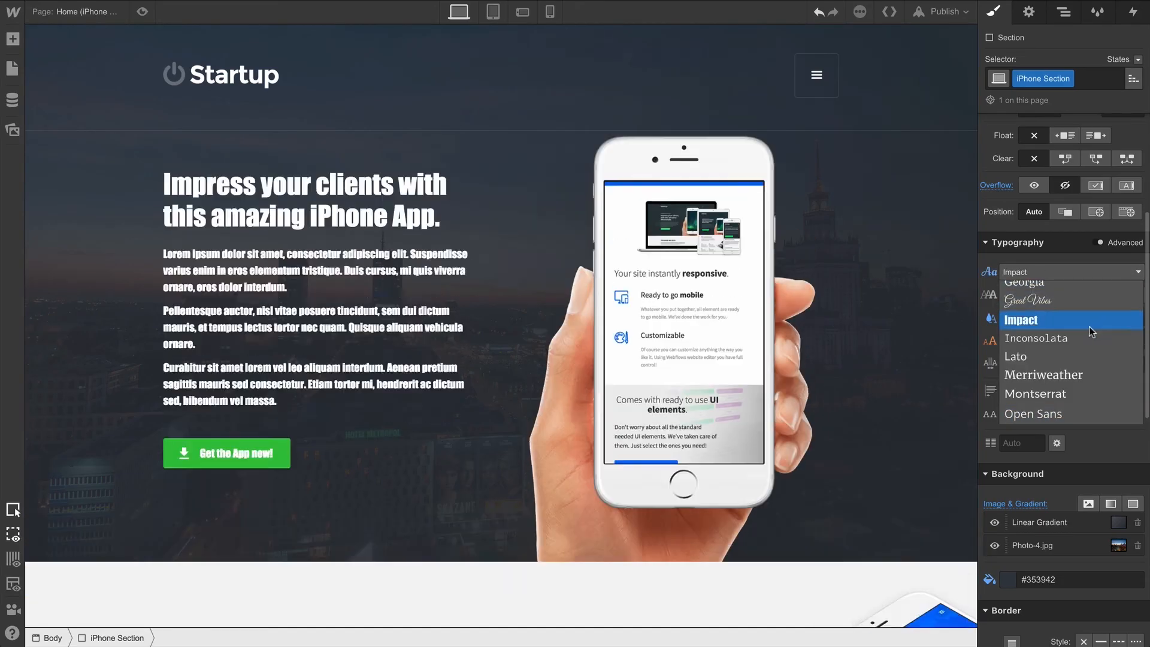
Set the iPhone Section's font back to Open Sans and select the hero heading
click(1033, 414)
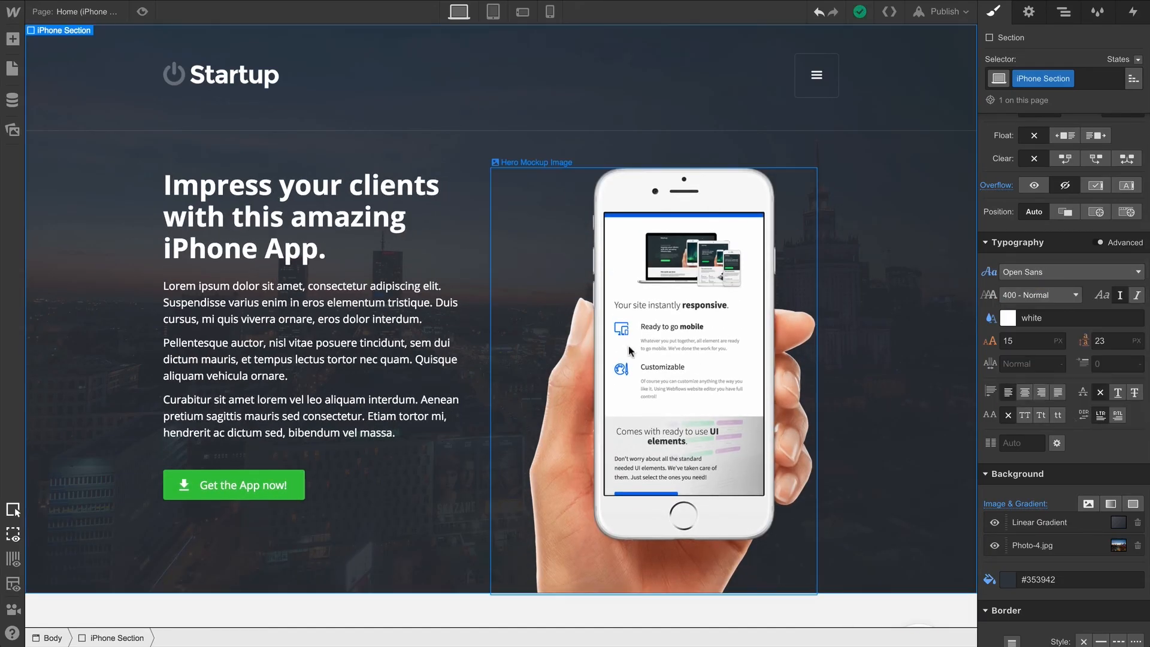
click(301, 216)
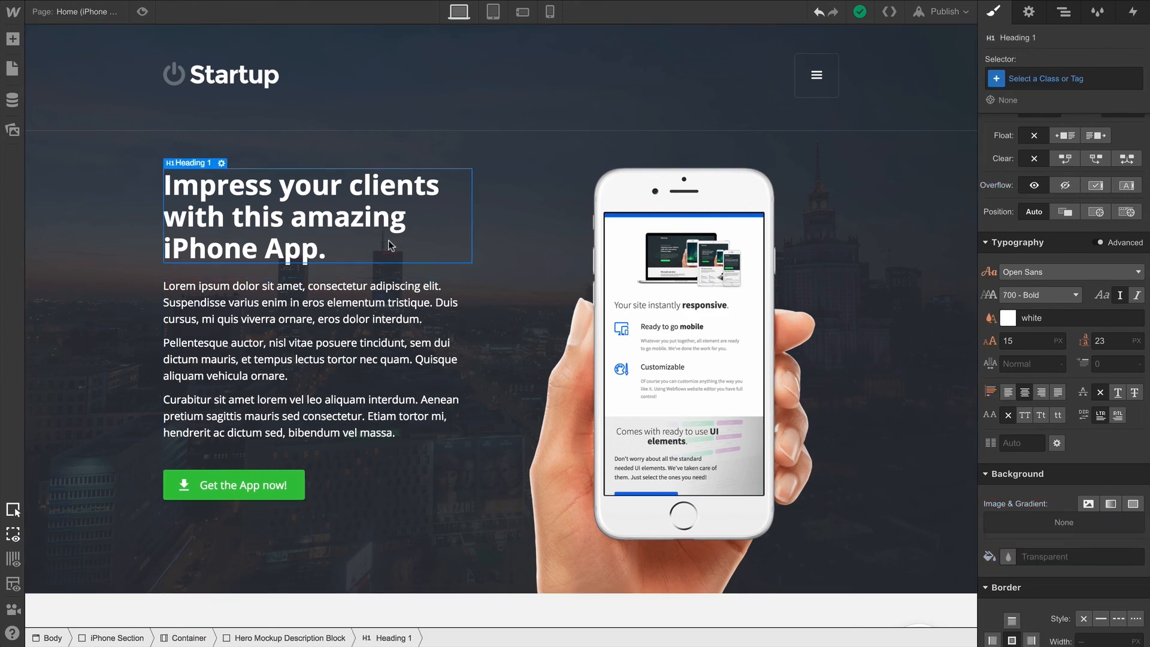